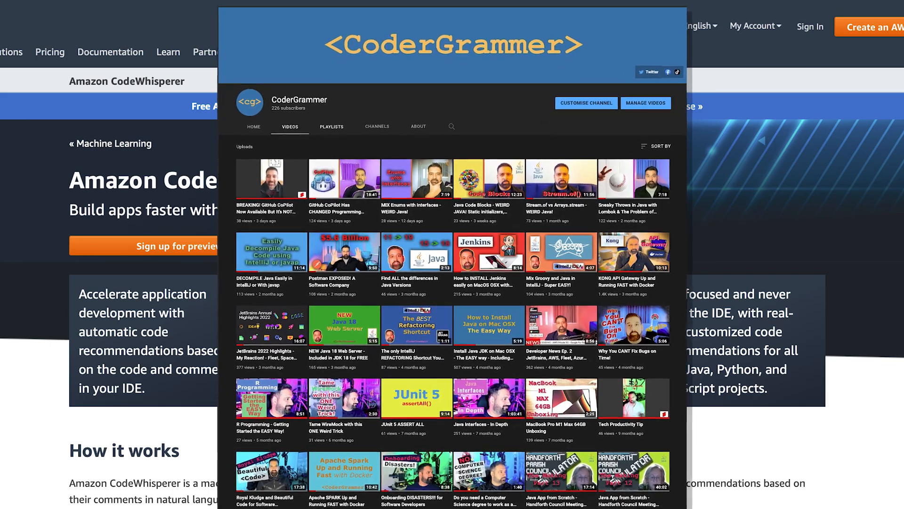
Scroll through the CoderGrammer channel's uploads list on the Videos tab.
scroll(down, 3)
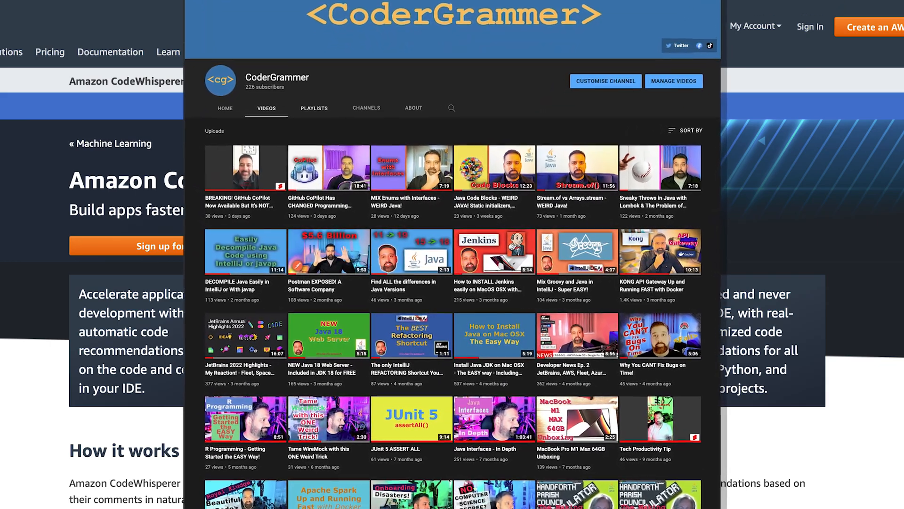
scroll(down, 3)
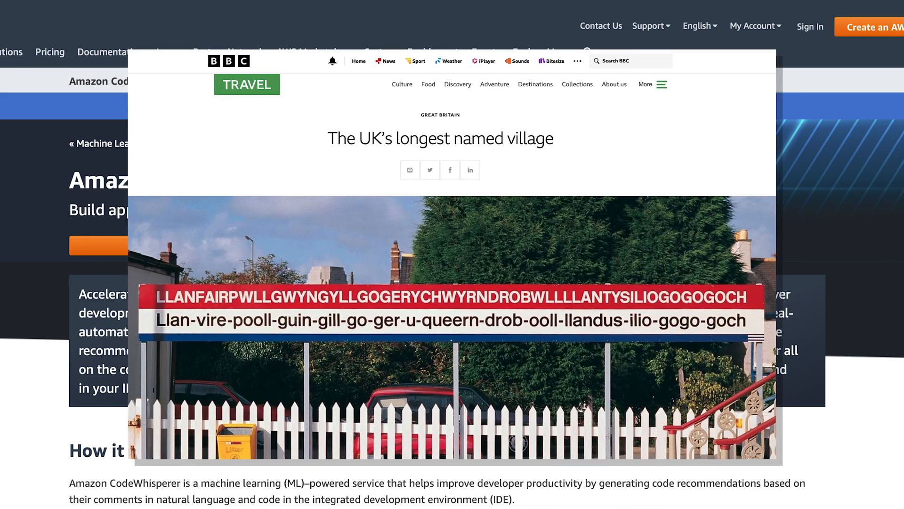
Scroll down the BBC Travel article to the long station-sign photo.
scroll(down, 3)
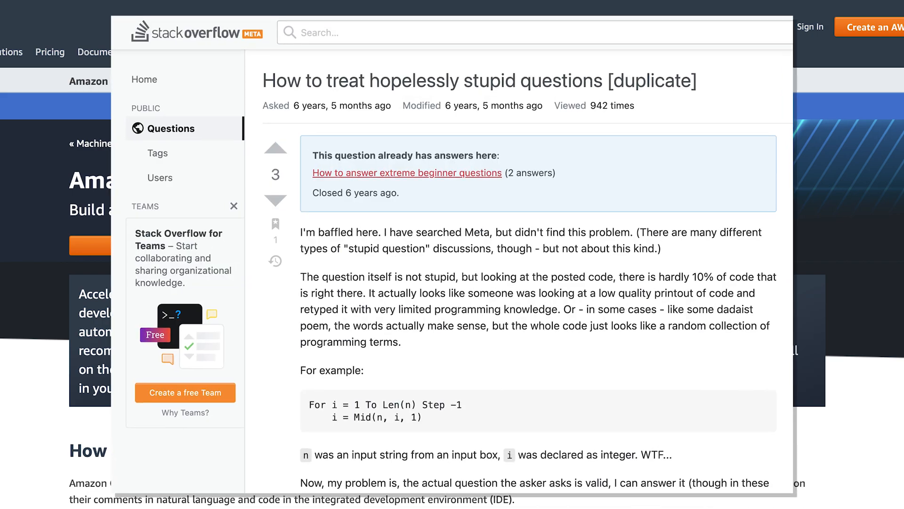
Subscribe to the YouTube channel so the button reads SUBSCRIBED.
scroll(down, 3)
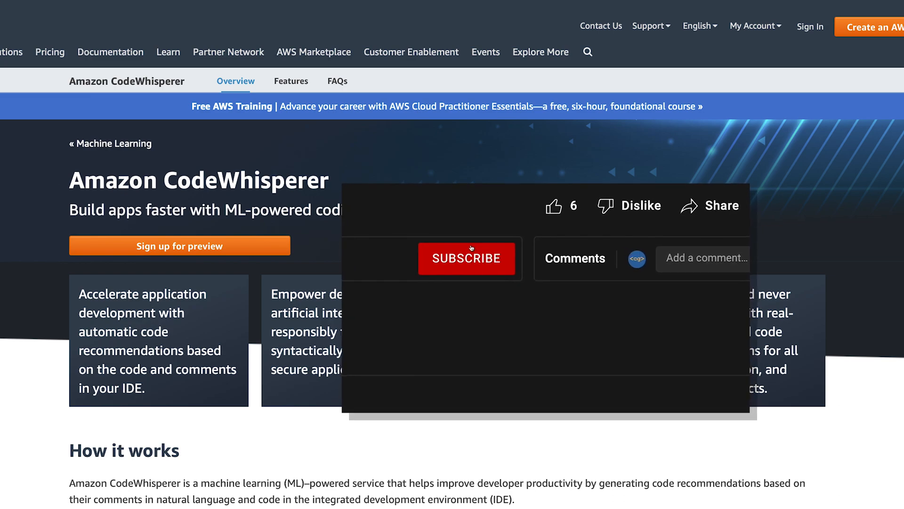
click(466, 257)
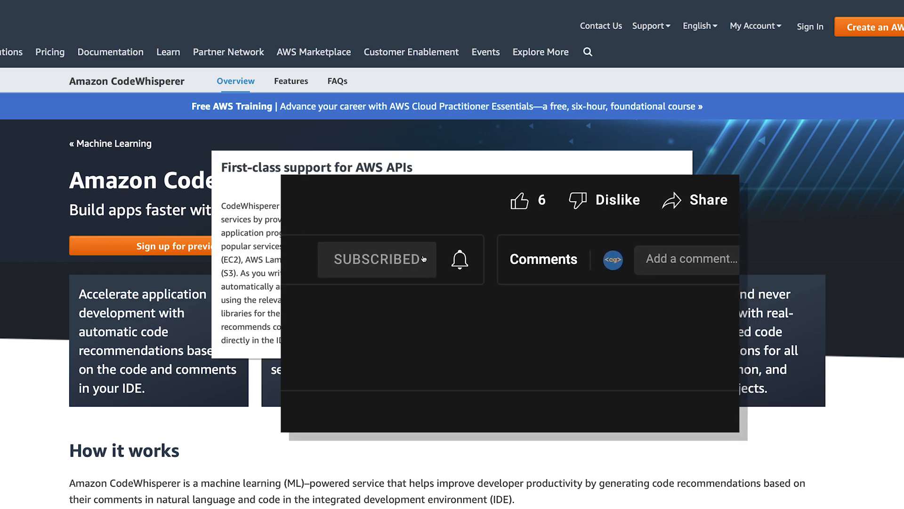
click(459, 259)
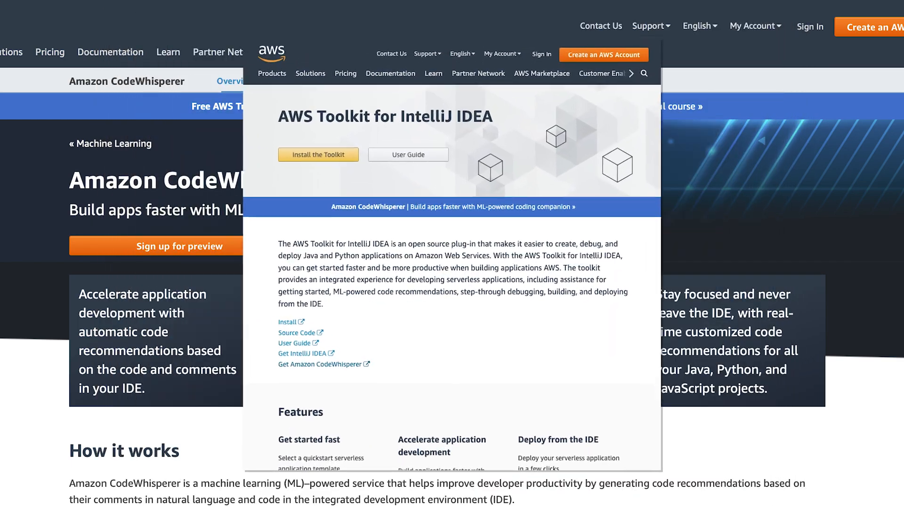
View the IntelliJ toolkit page and JavaScript example, then return to the CodeWhisperer Overview.
scroll(down, 3)
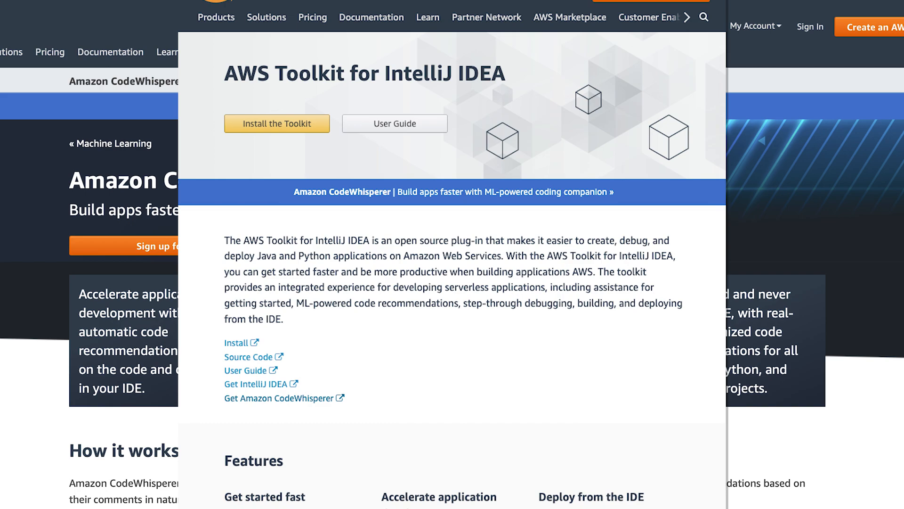
click(253, 105)
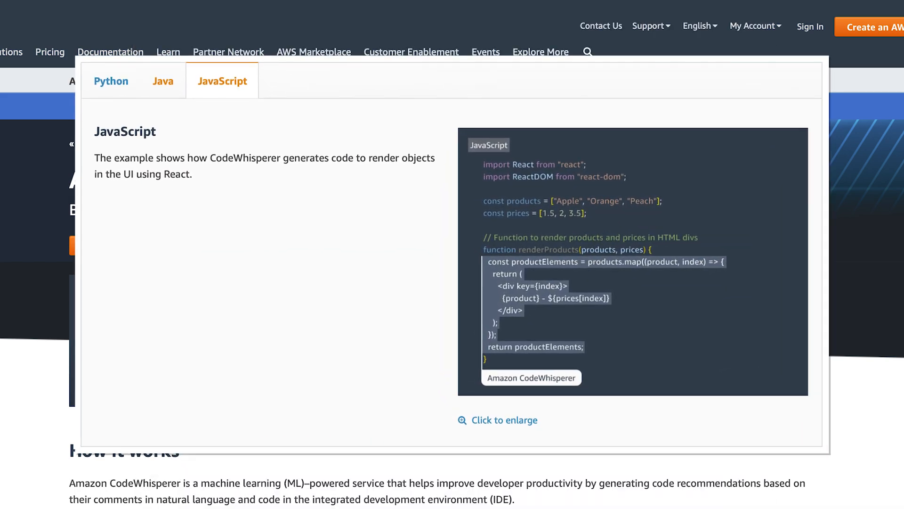
scroll(down, 3)
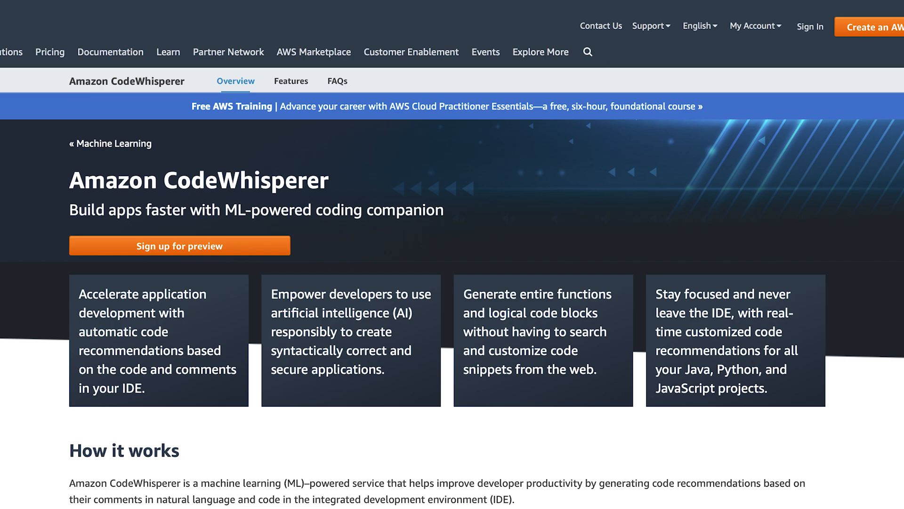
click(179, 245)
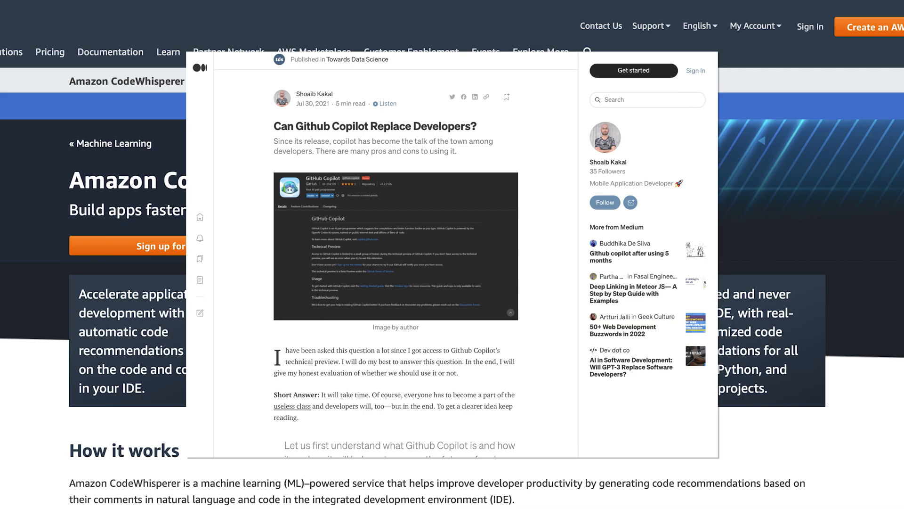
Browse Copilot articles on Medium, ending on 'GitHub Copilot: A Tool or Doom for Programmers?'.
scroll(down, 3)
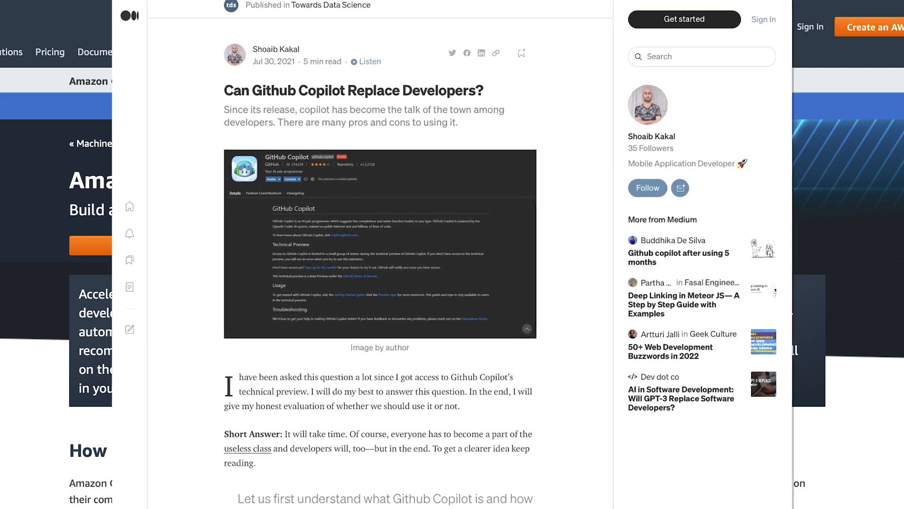
scroll(down, 3)
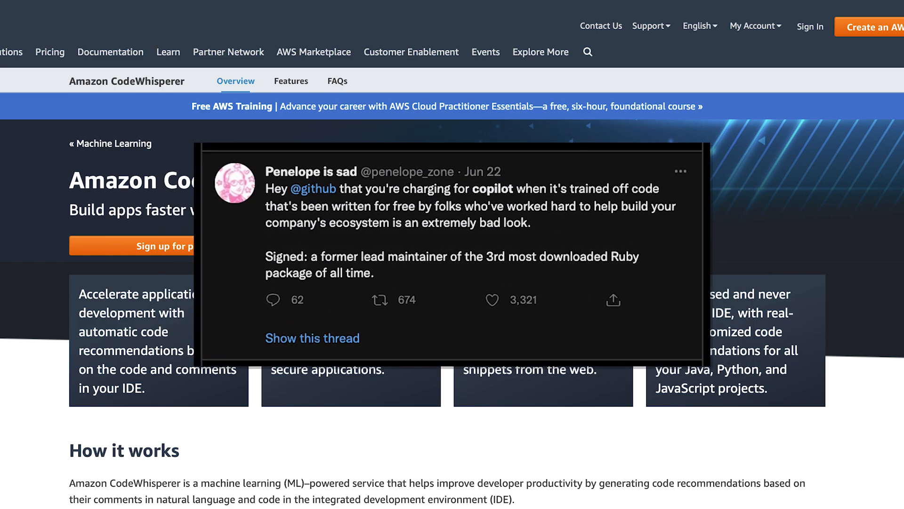
click(312, 337)
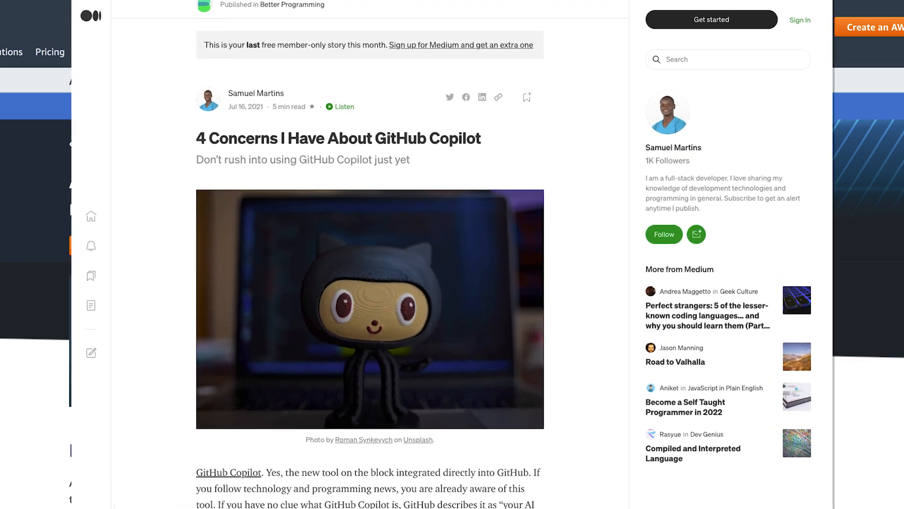
scroll(down, 3)
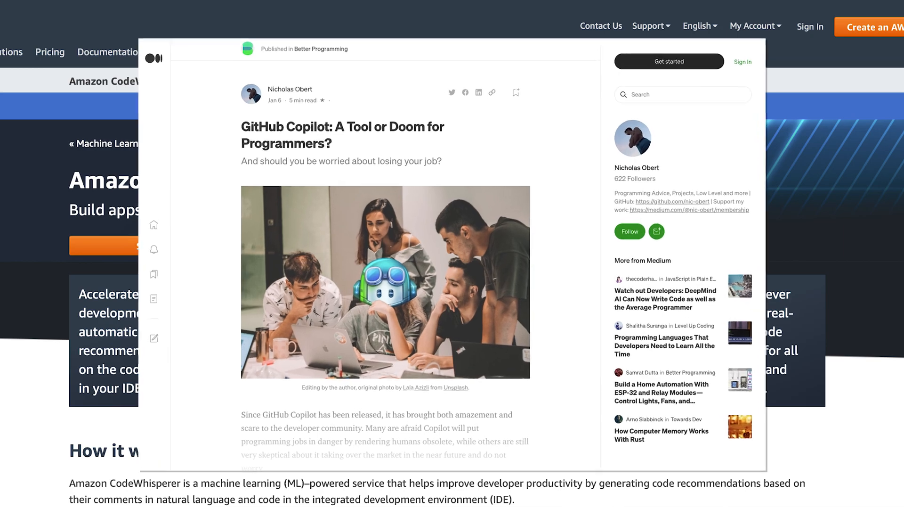
scroll(down, 3)
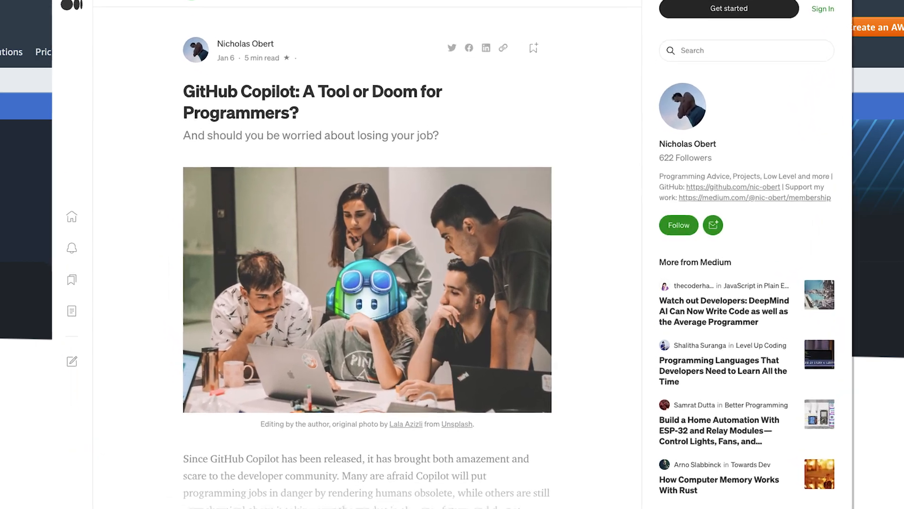